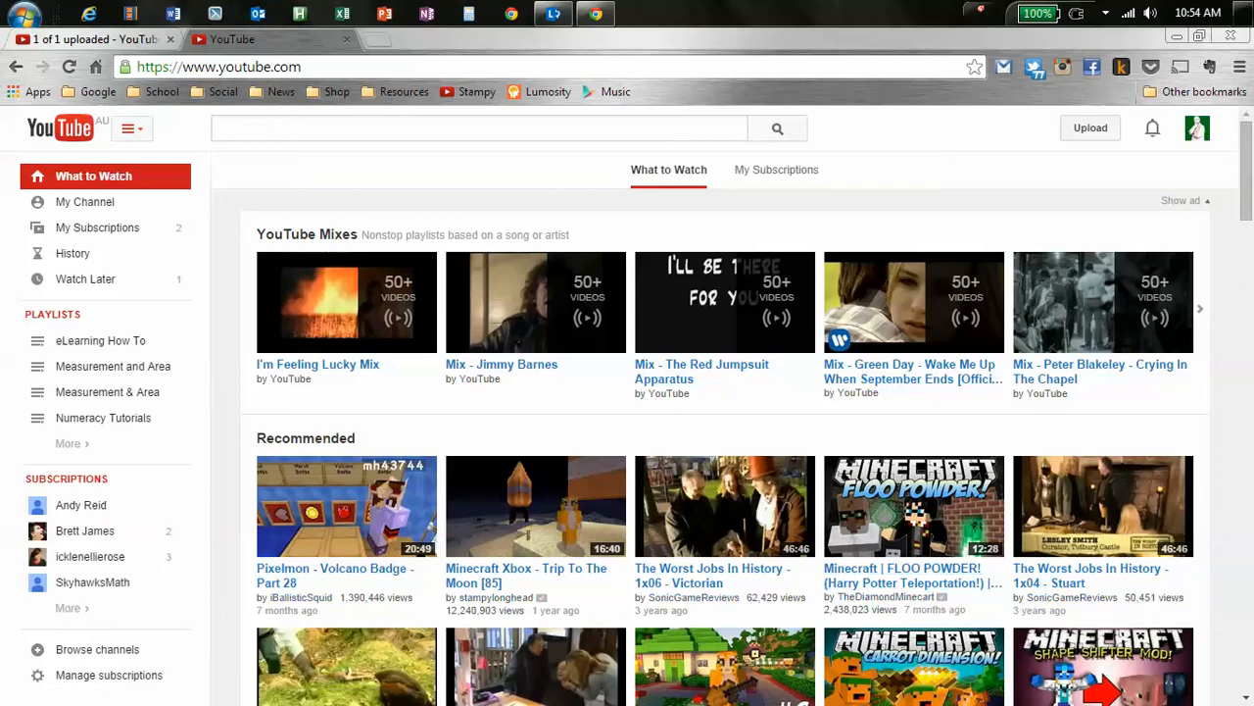
Open YouTube Creator Studio from the profile avatar's account menu.
click(1198, 127)
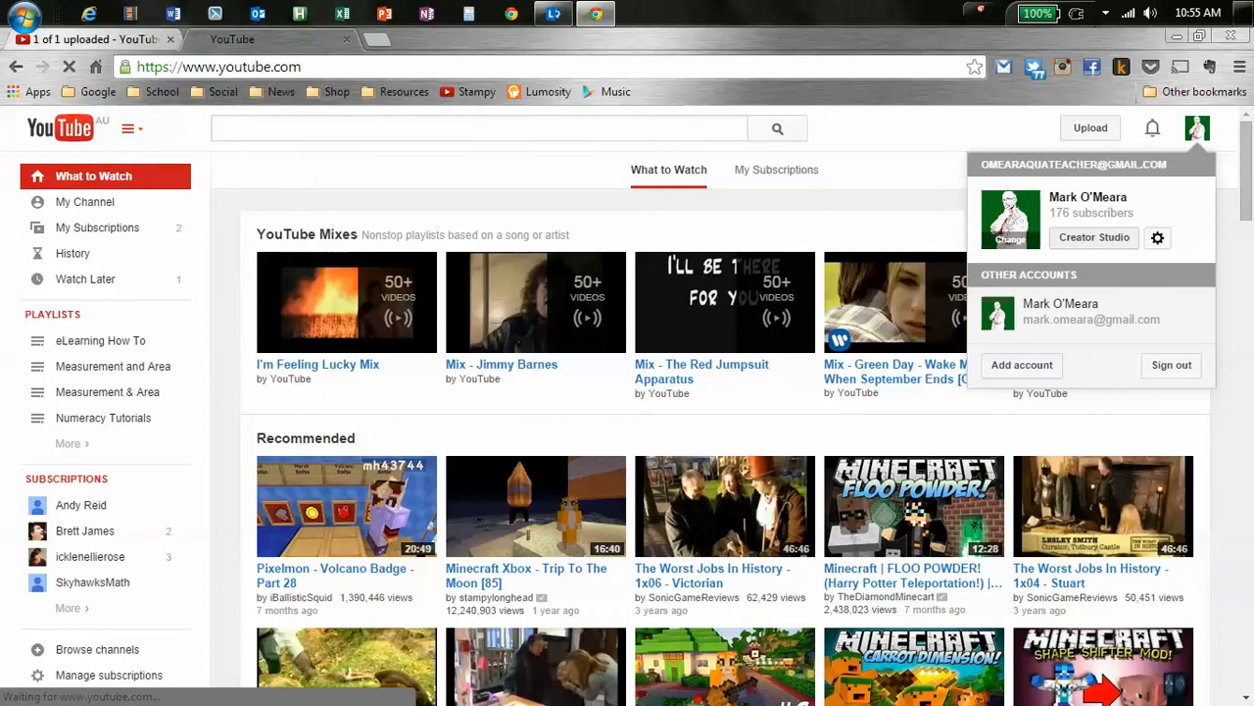
click(1093, 237)
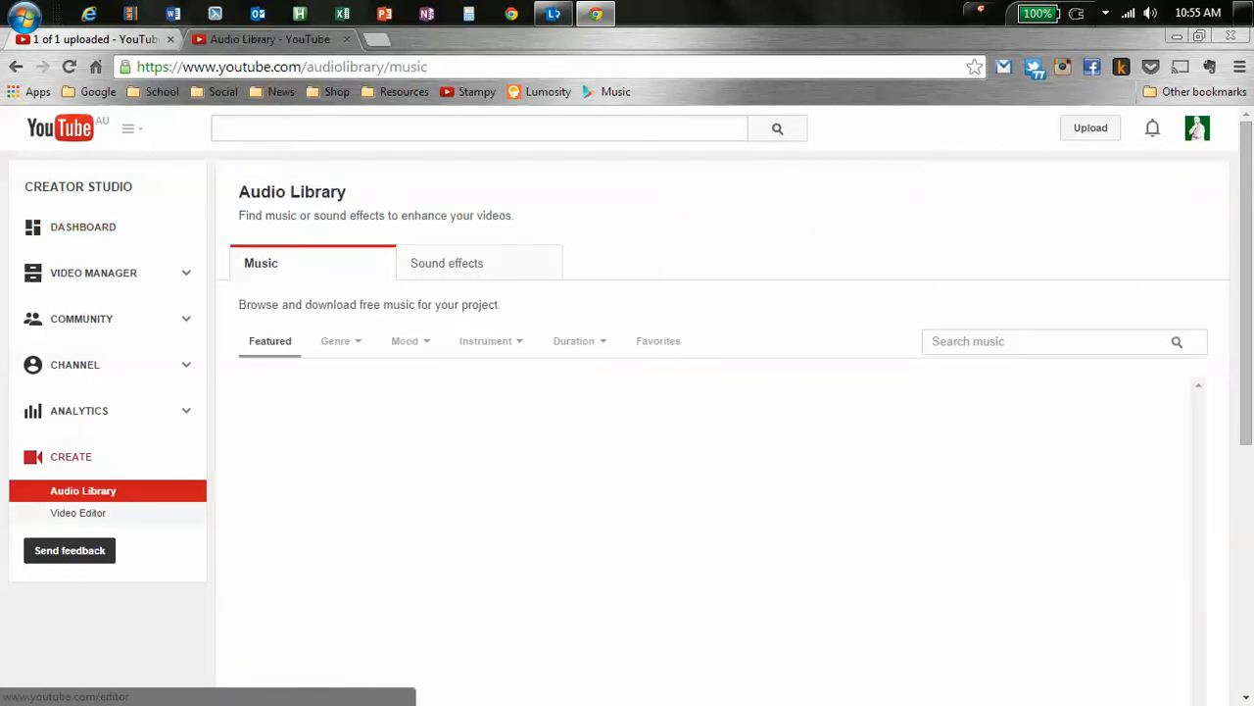
In Video Editor, create a new empty project from the Project list and confirm it.
click(77, 512)
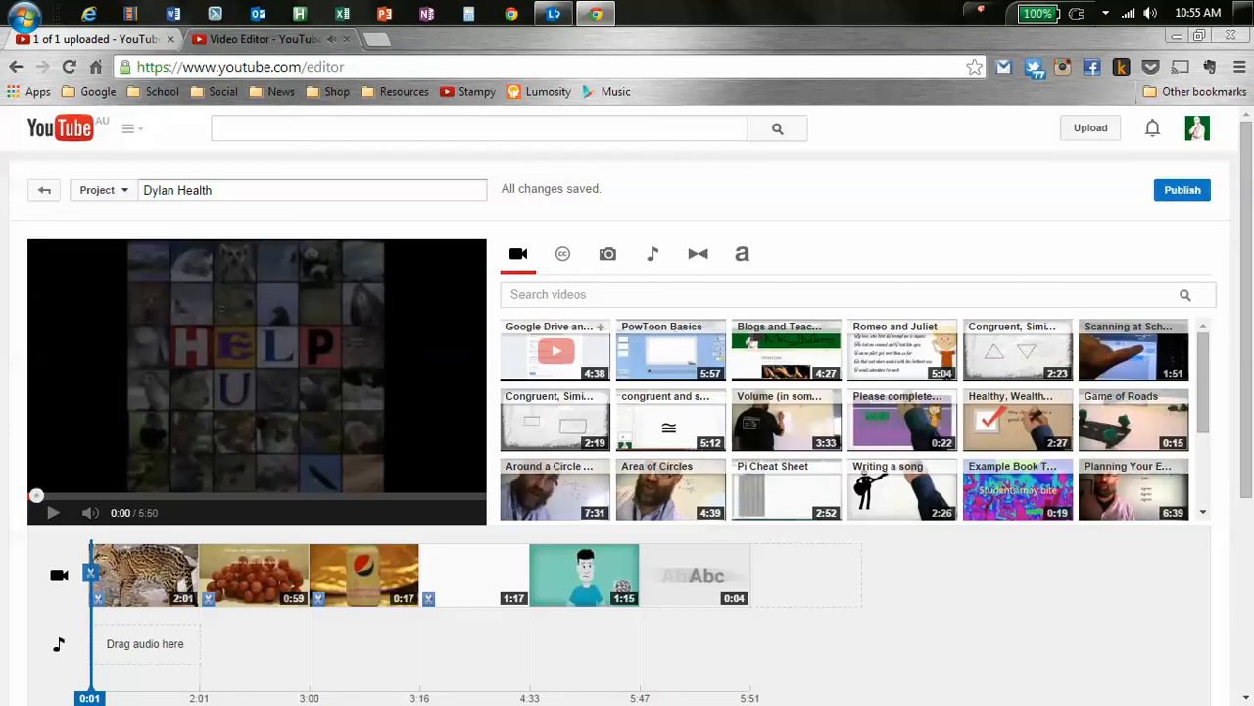
click(102, 190)
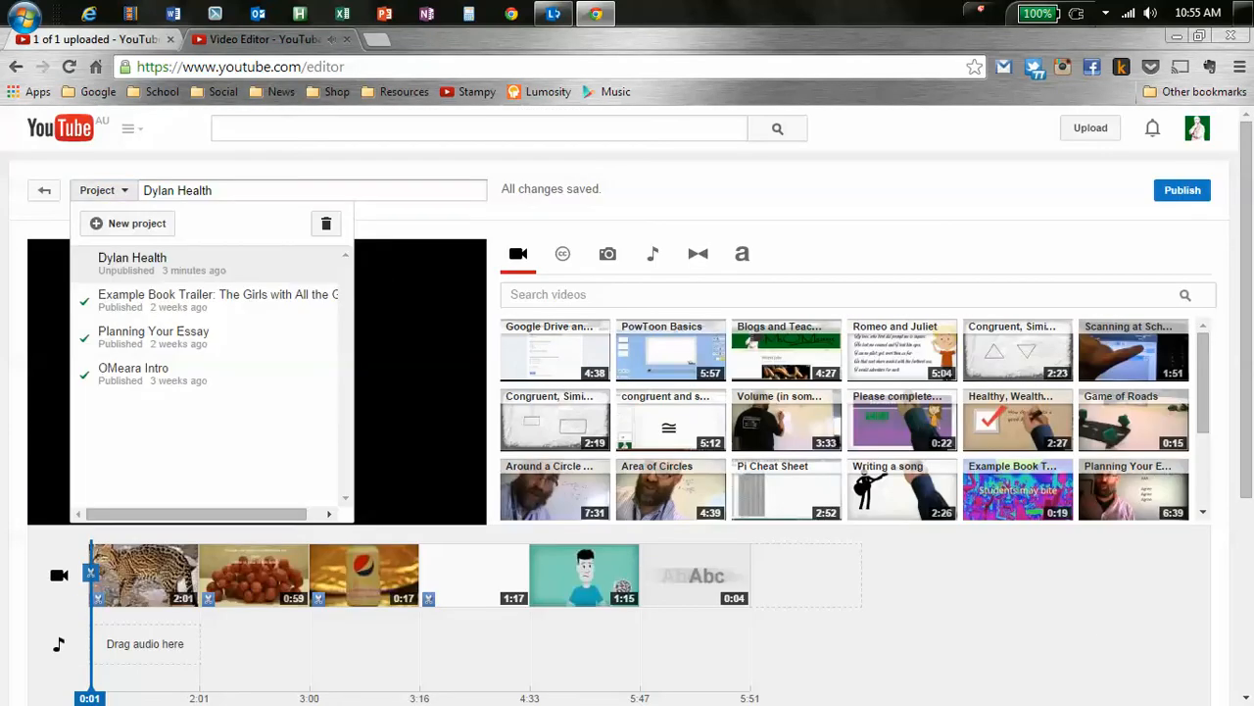
click(136, 223)
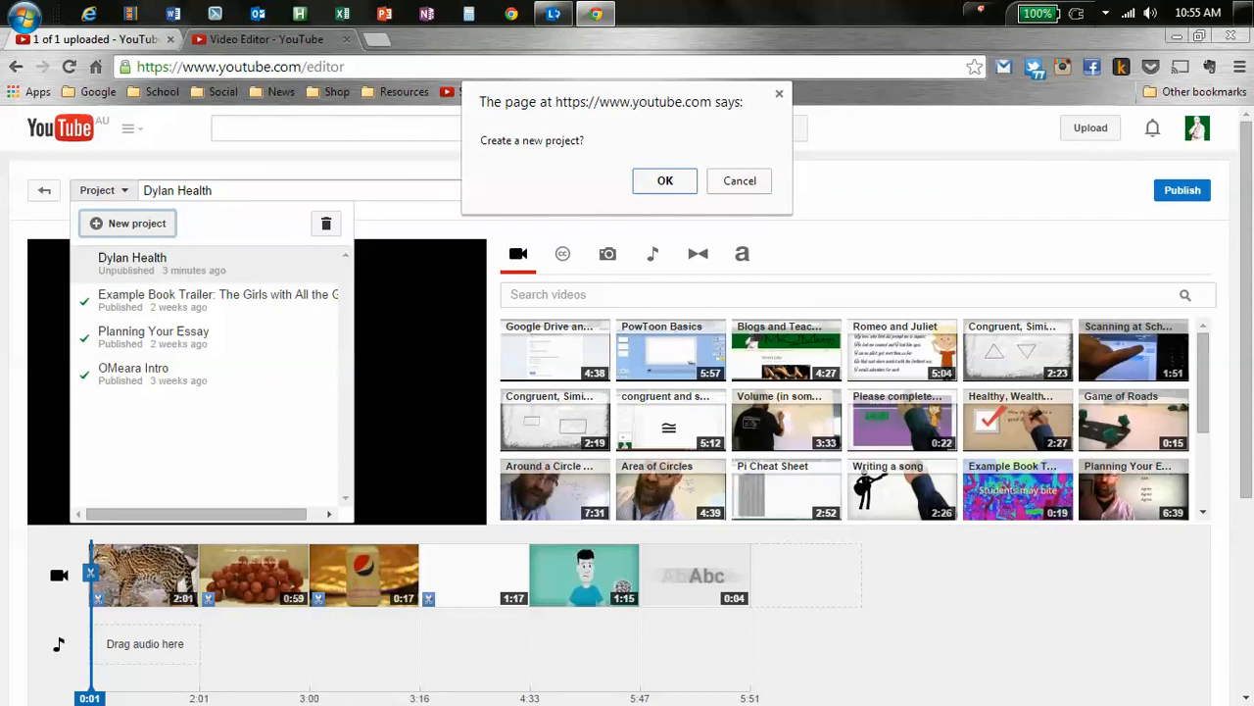
click(665, 181)
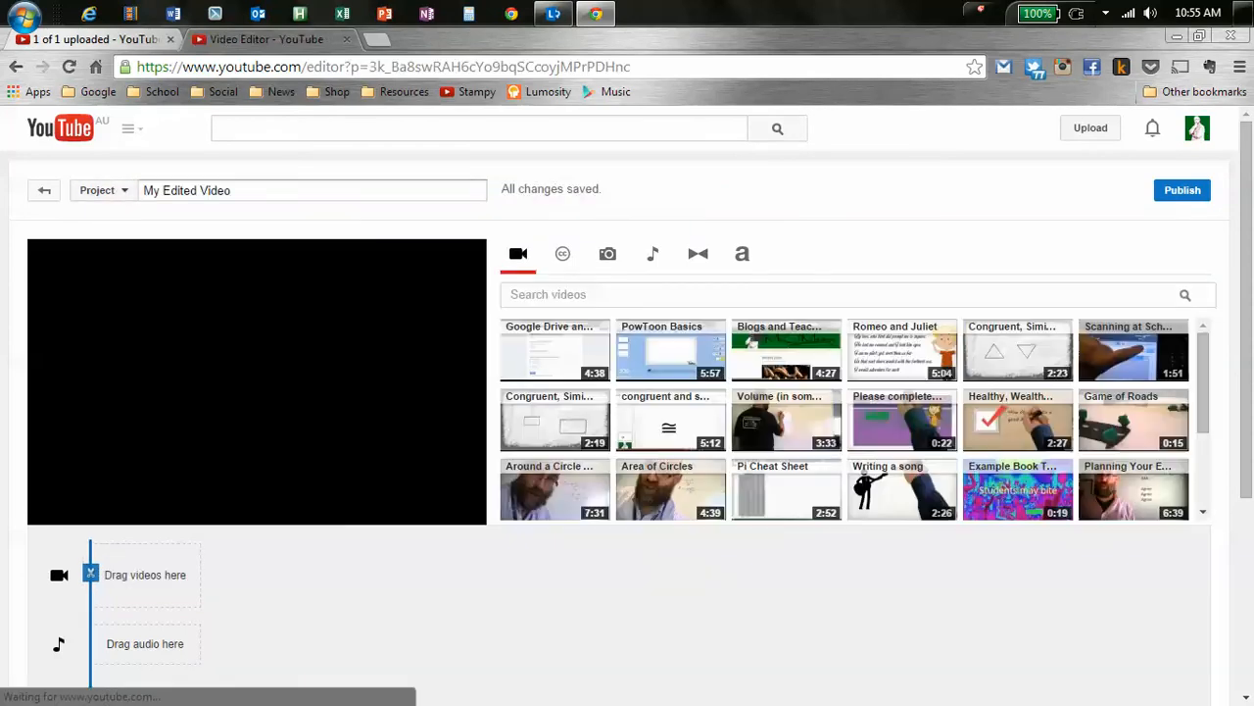
Replace the project name with 'My Example Film' and show the Creative Commons Videos tab.
click(311, 190)
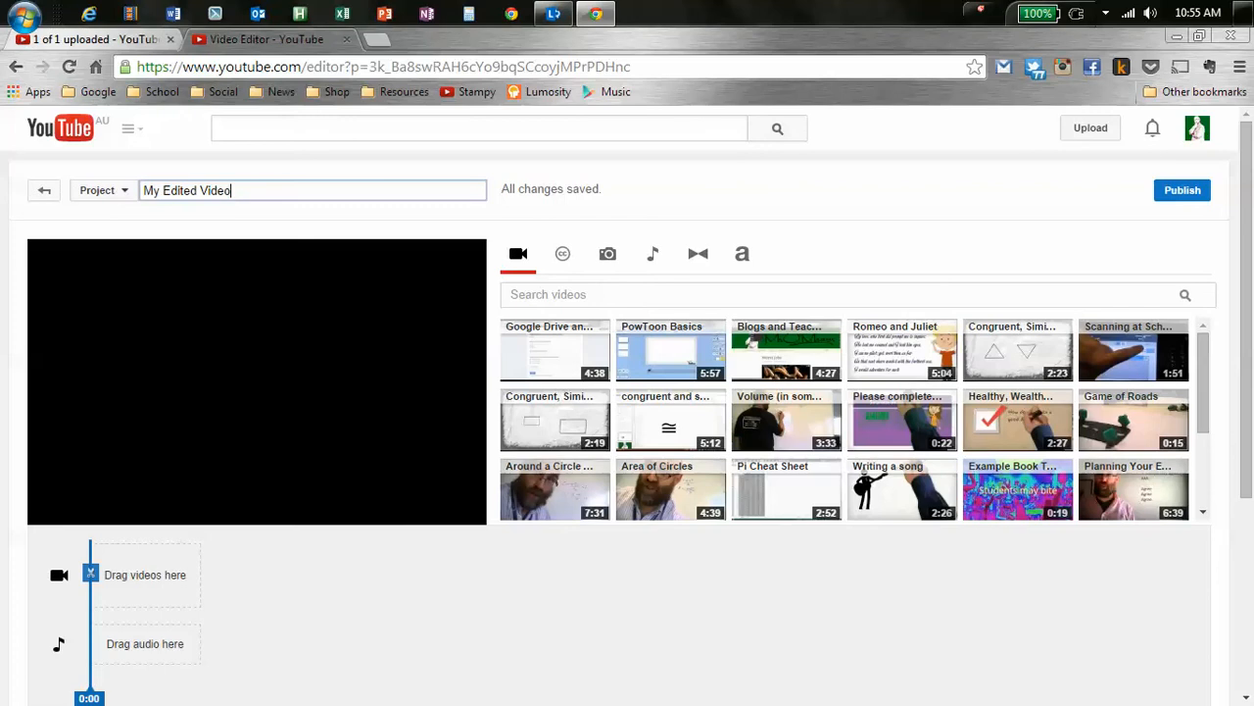
key(ctrl+a)
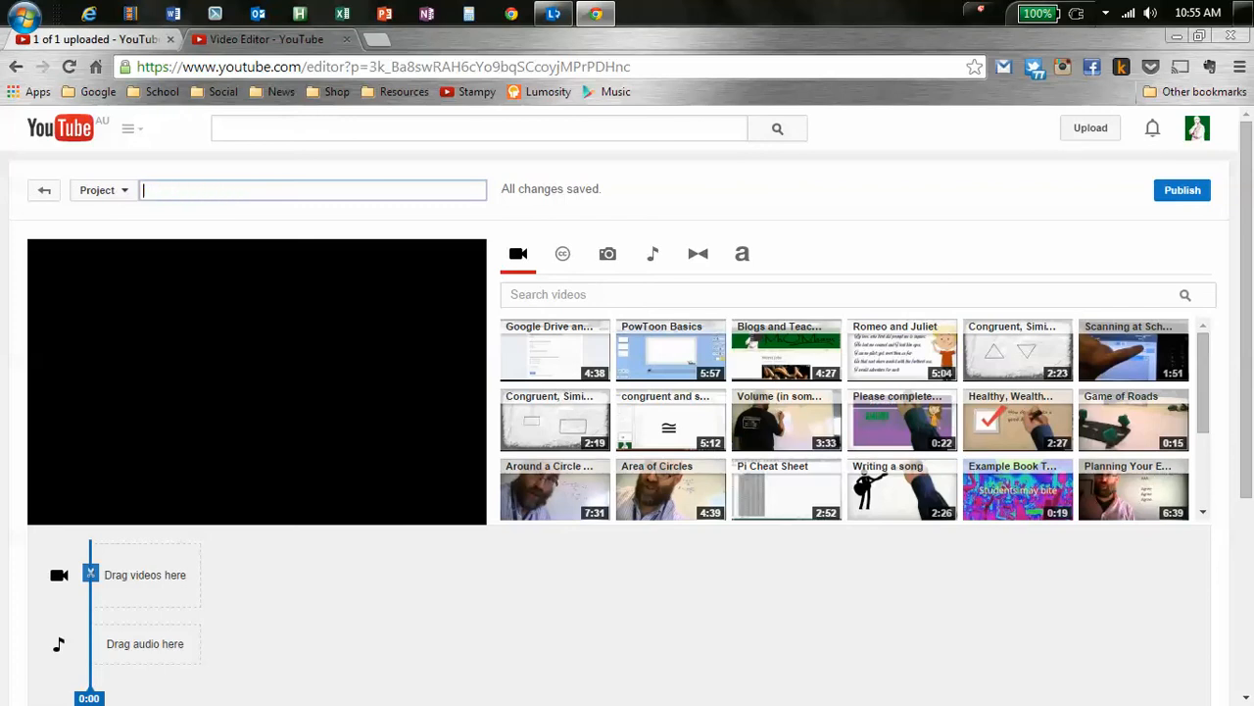
text(My Example Film)
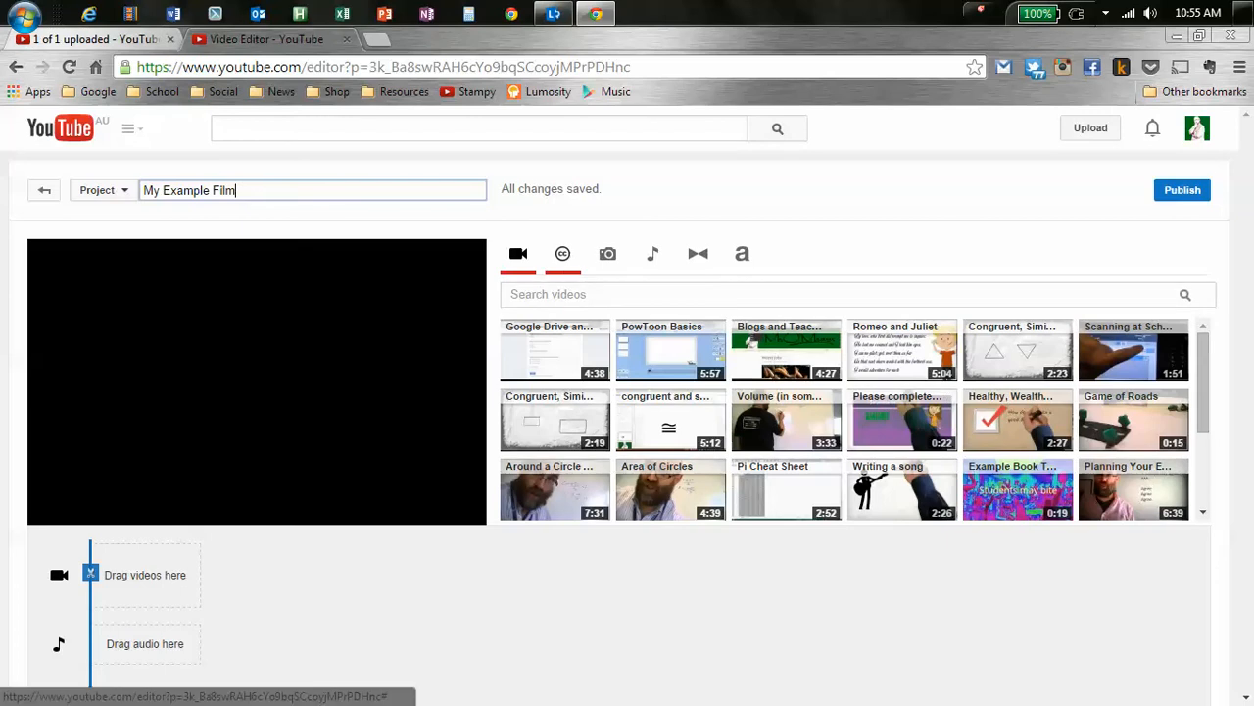
mouse_move(563, 253)
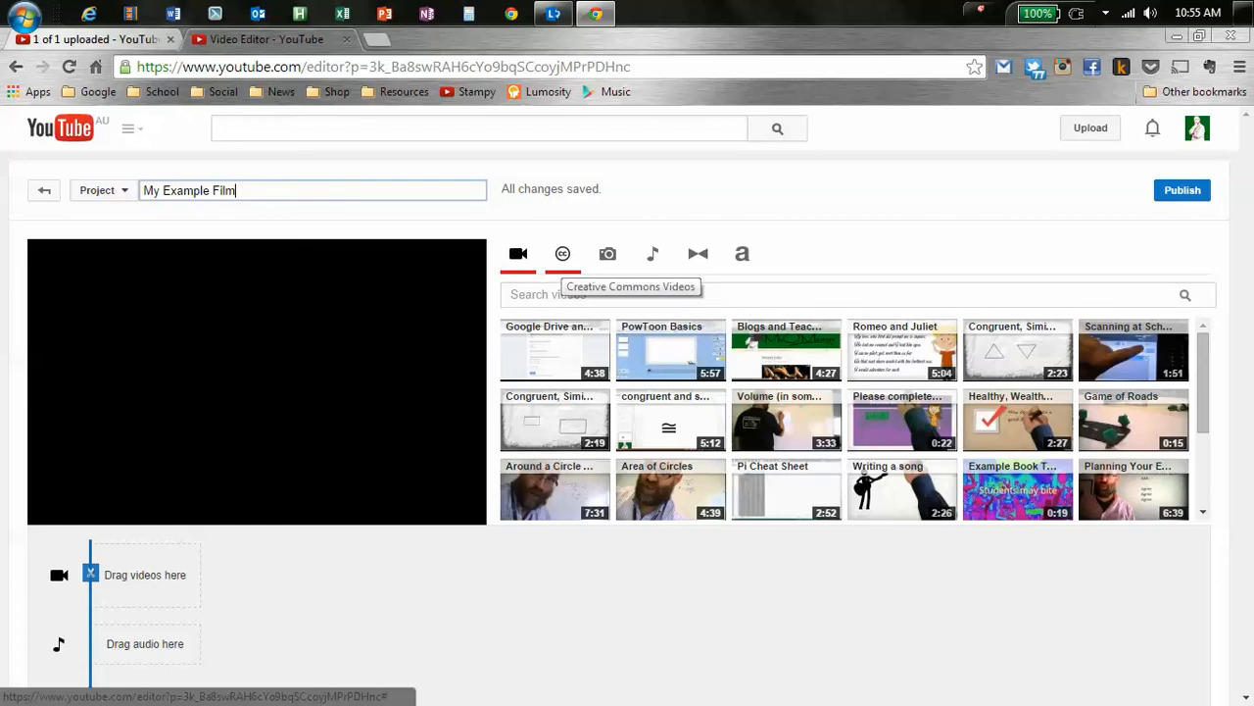
click(562, 254)
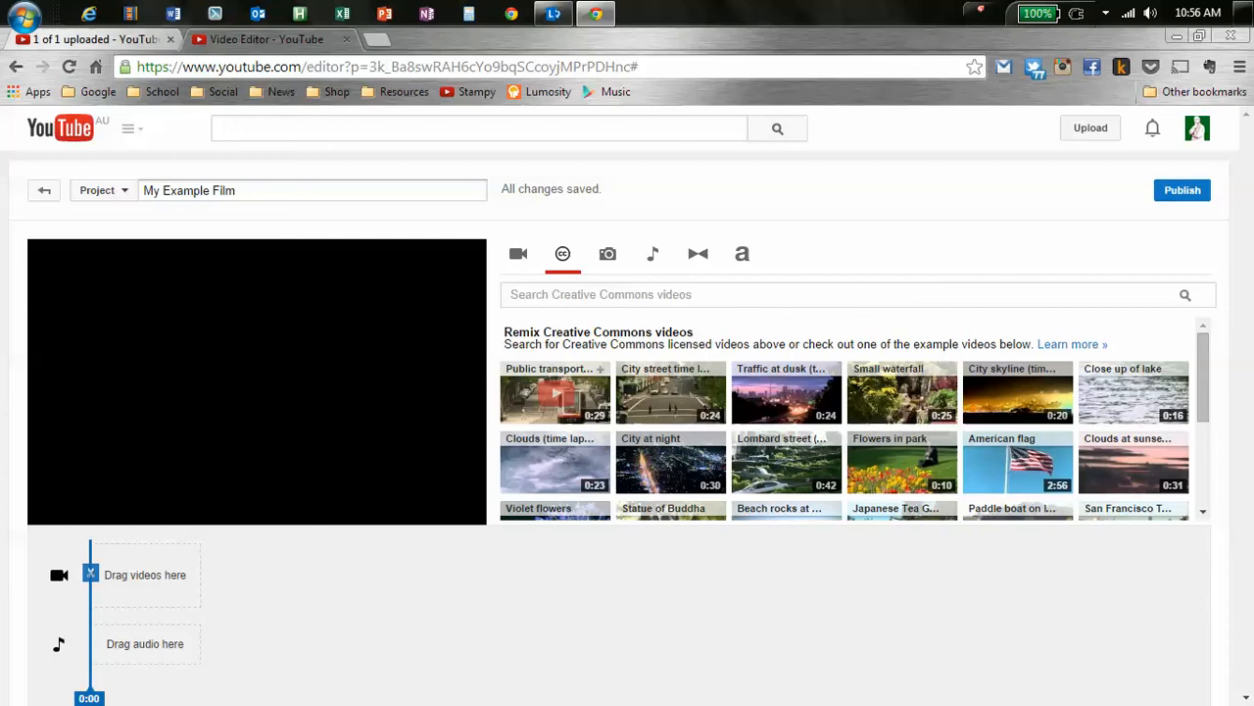
Drag the 'Public transport' tram clip onto the video track and select it.
click(853, 294)
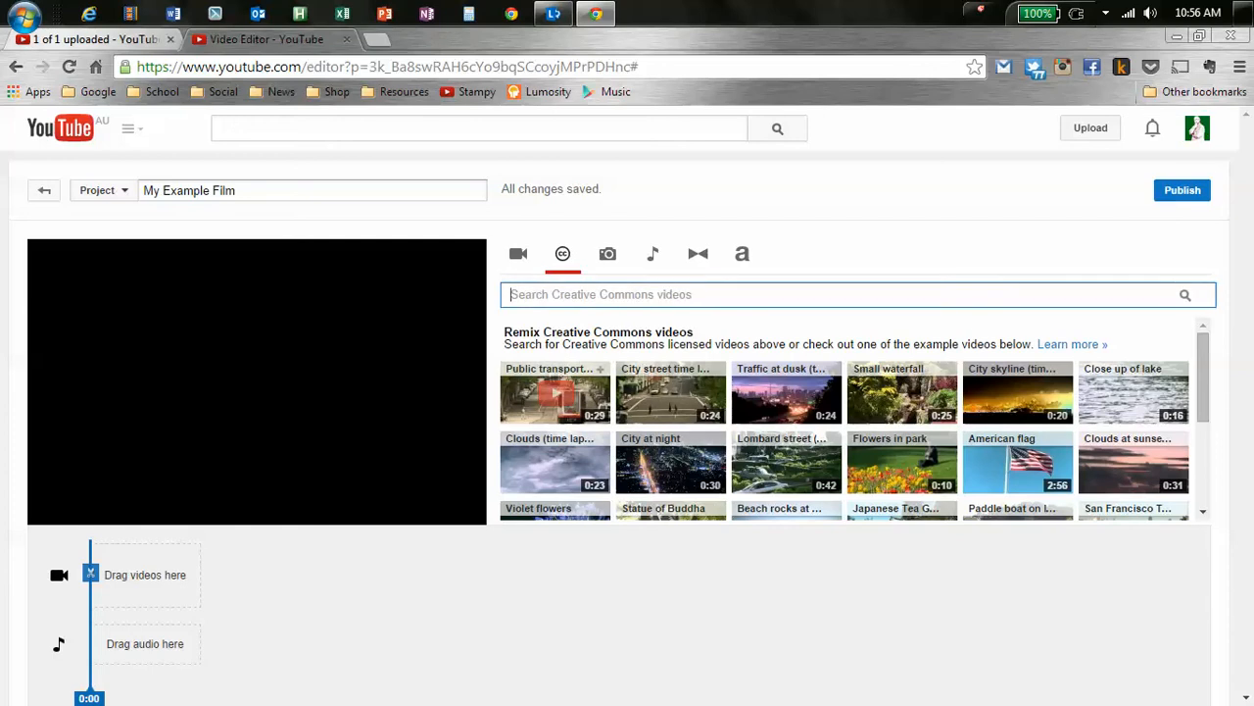
drag(554, 392, 176, 573)
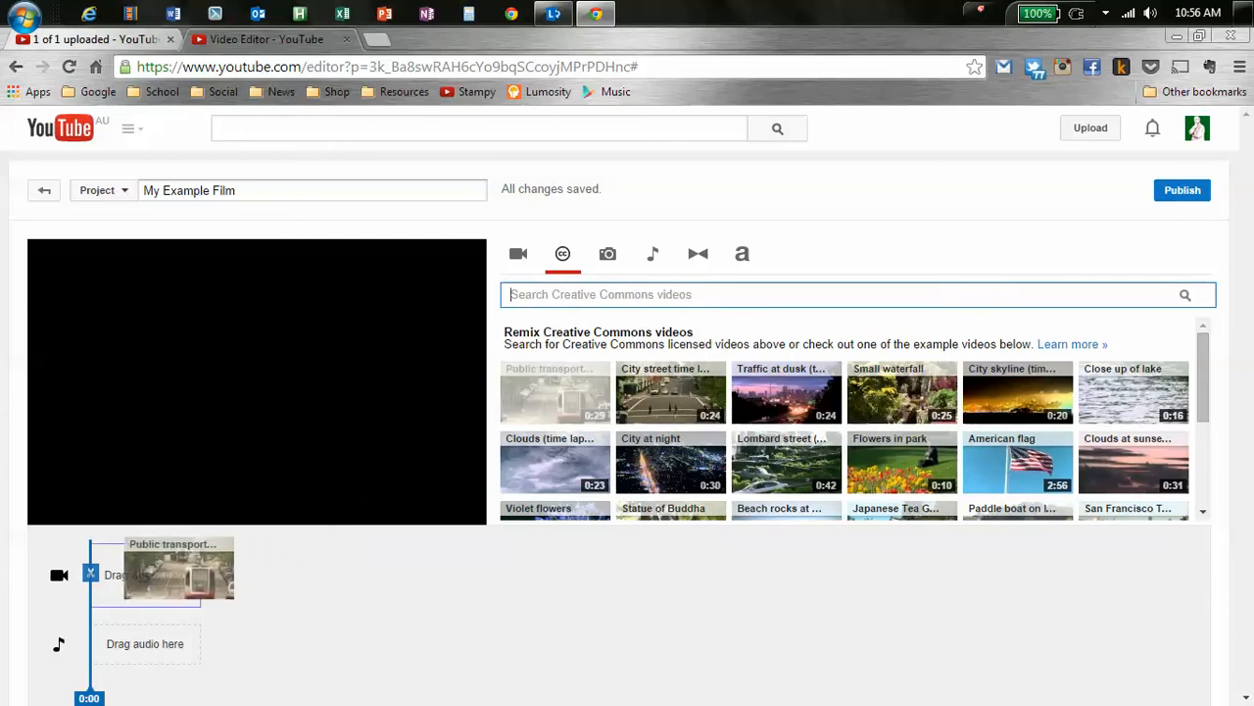
click(177, 574)
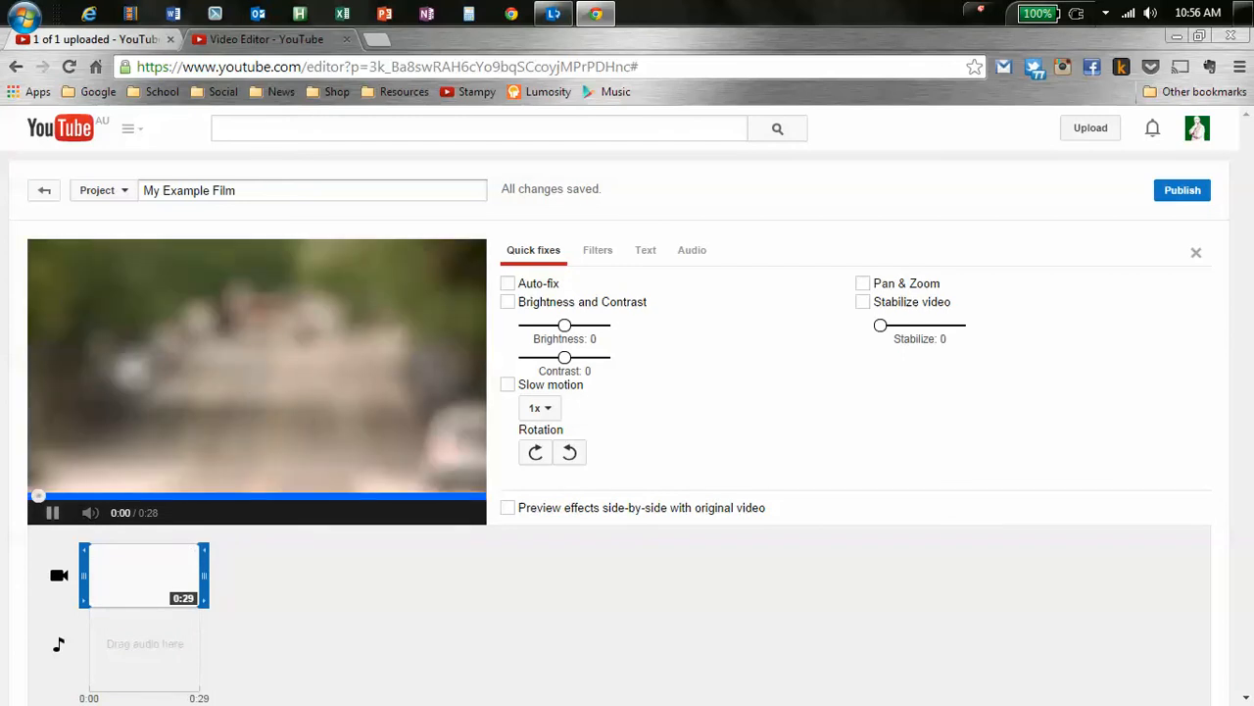
Trim the tram clip at its start and end so it lasts about ten seconds.
click(52, 512)
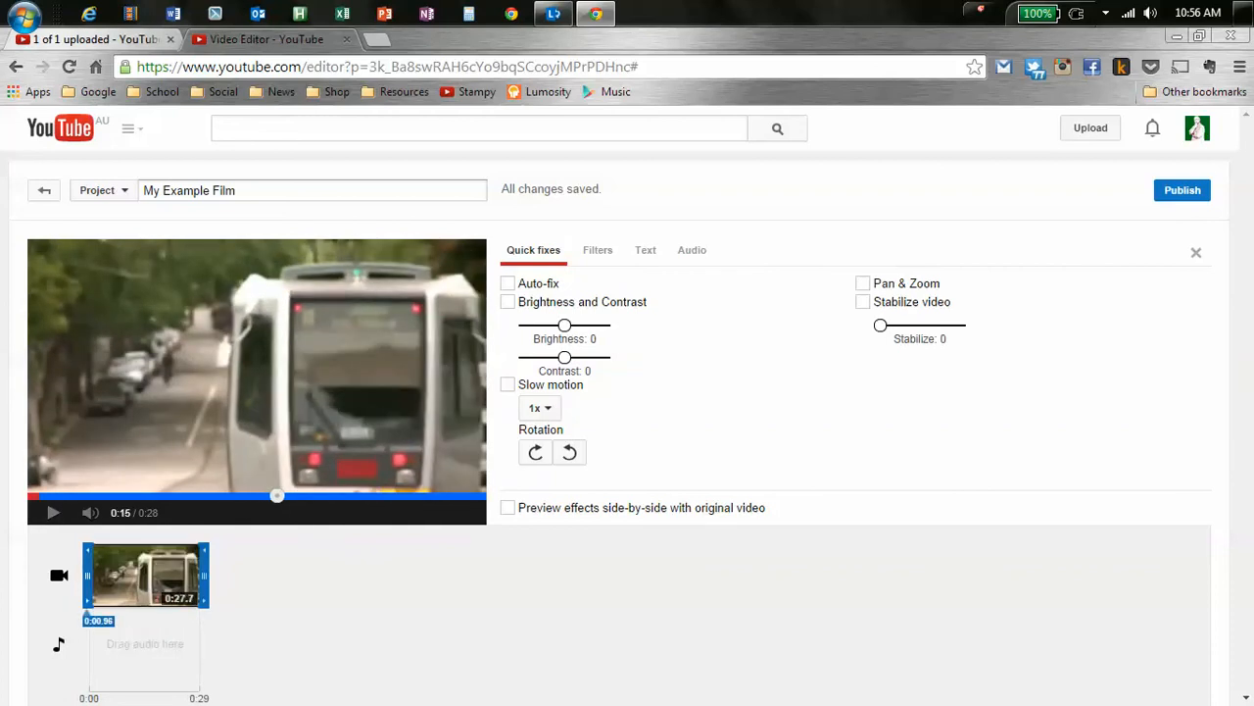
drag(277, 495, 114, 495)
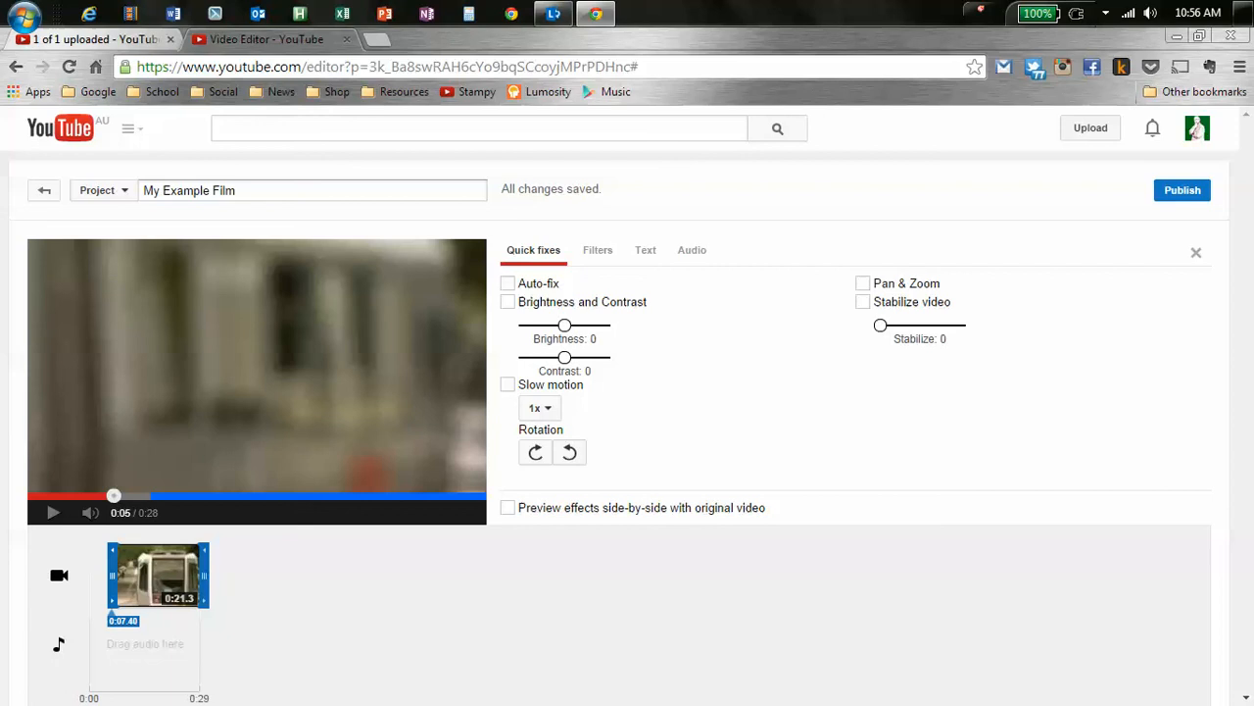
drag(114, 495, 174, 495)
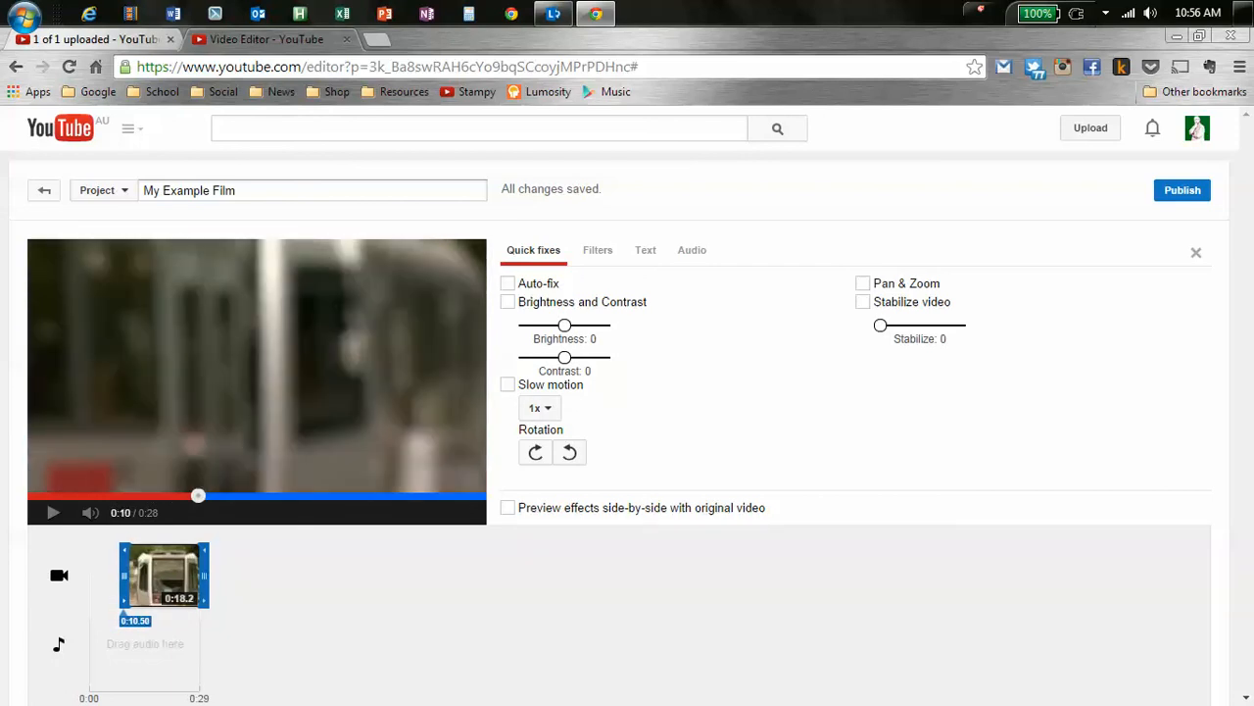
click(52, 511)
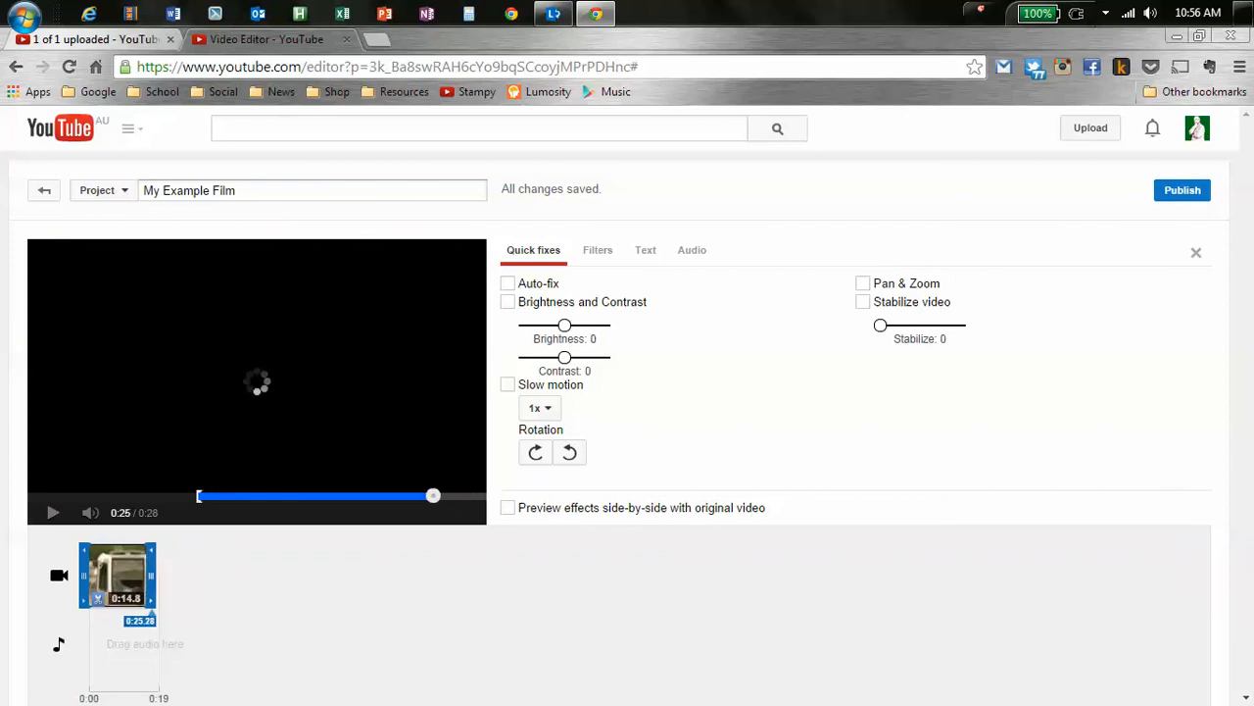
drag(434, 495, 396, 495)
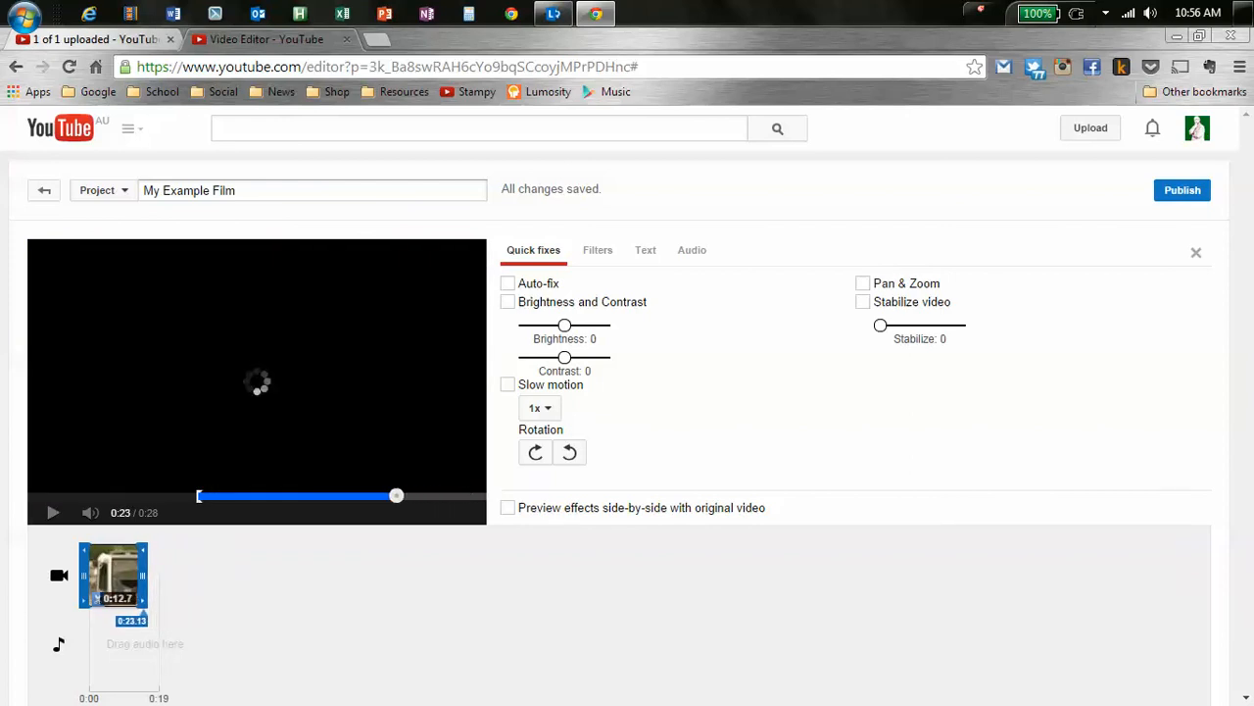
drag(396, 495, 349, 495)
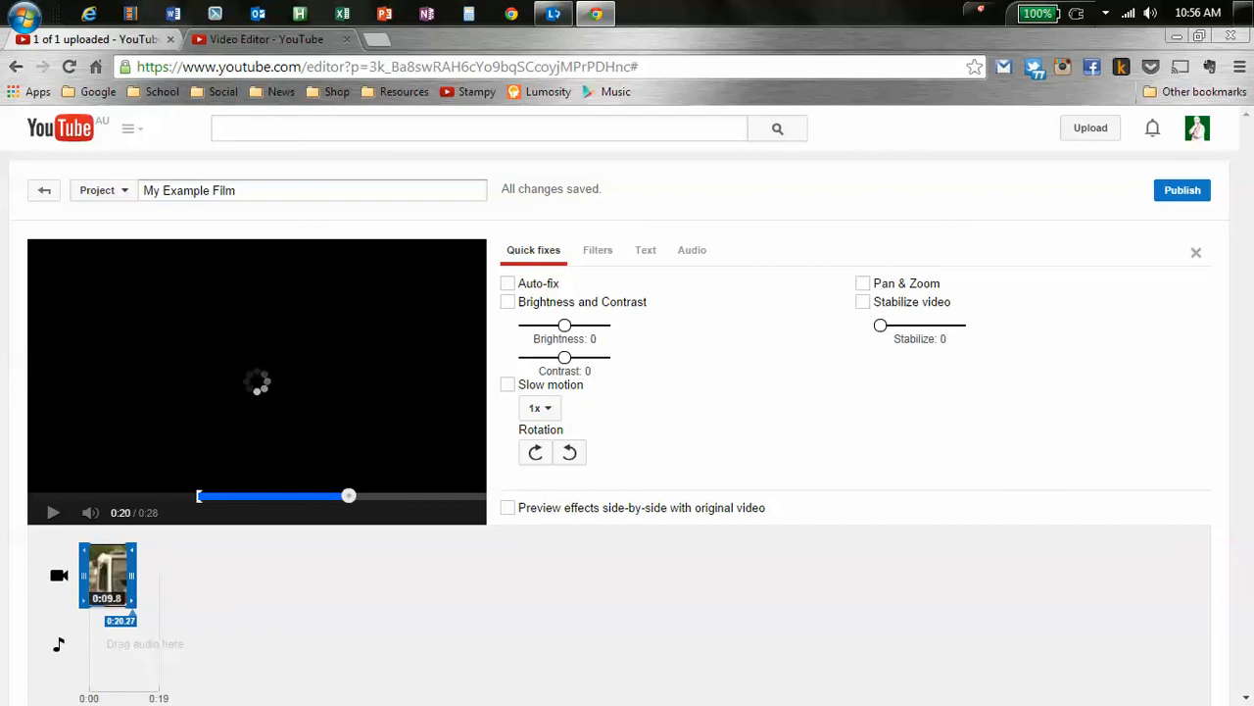
click(53, 511)
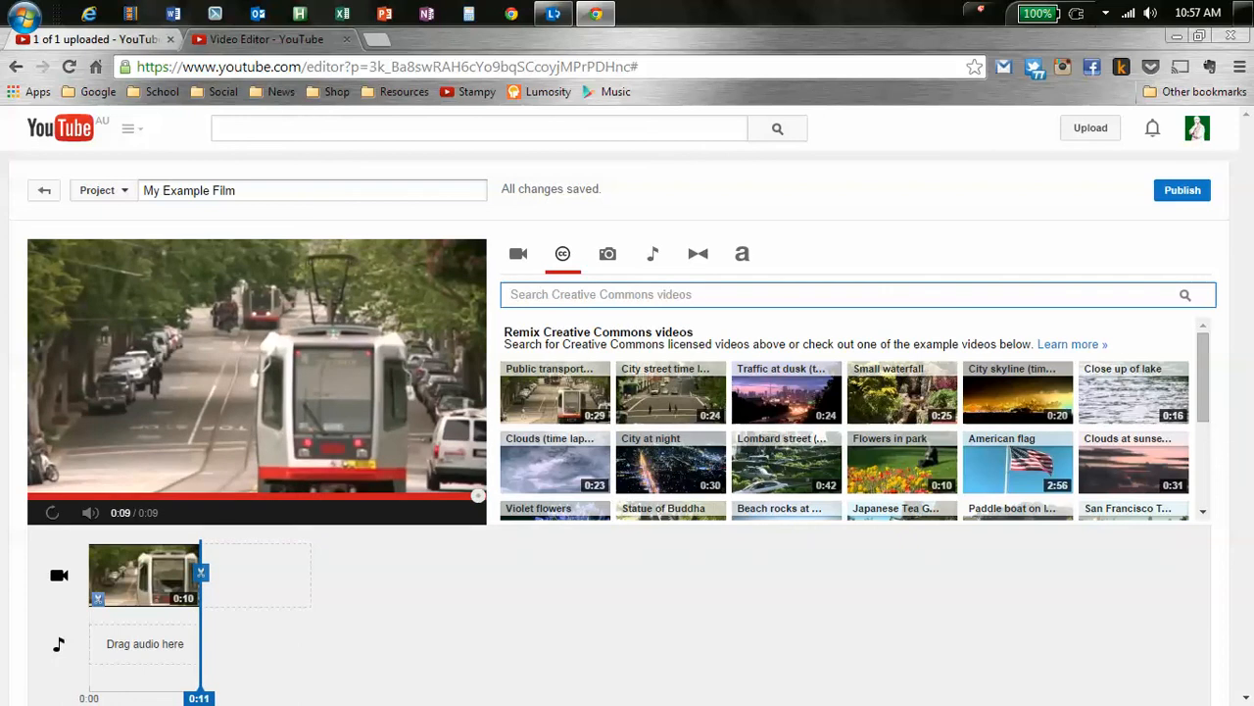
Search Creative Commons for 'running dog' and place the sleeping-dog clip after the tram clip.
text(running dog)
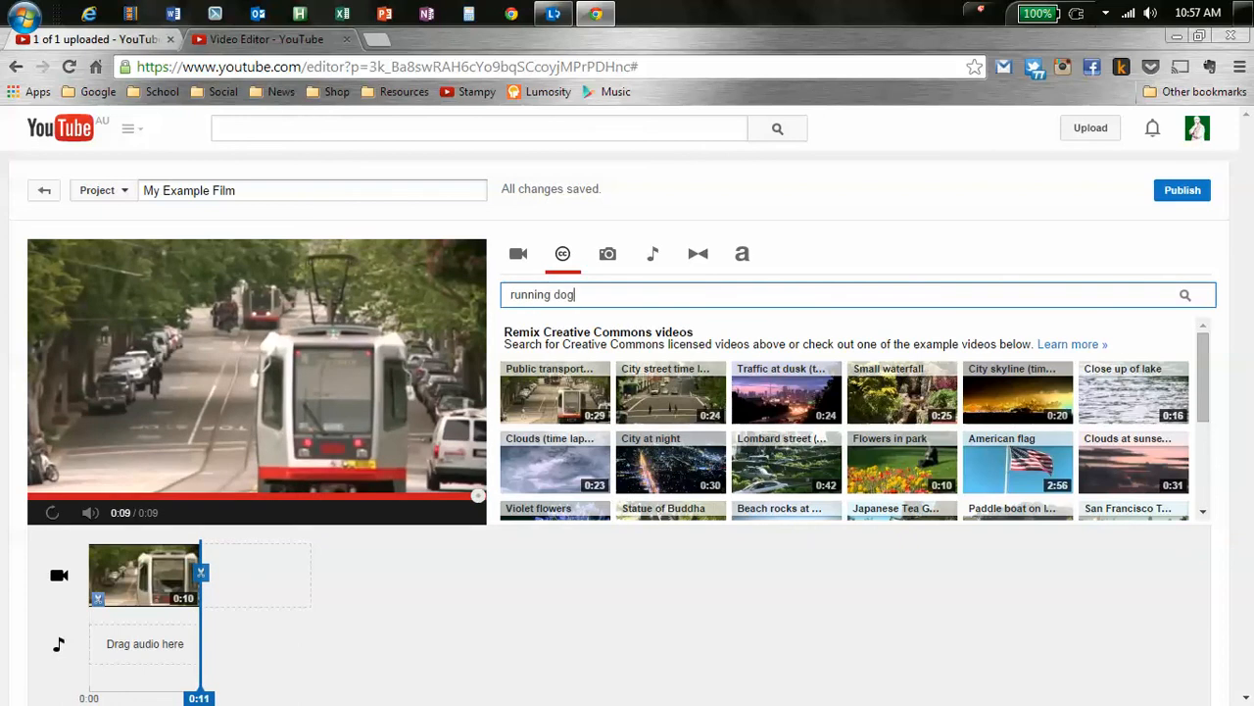
click(1185, 294)
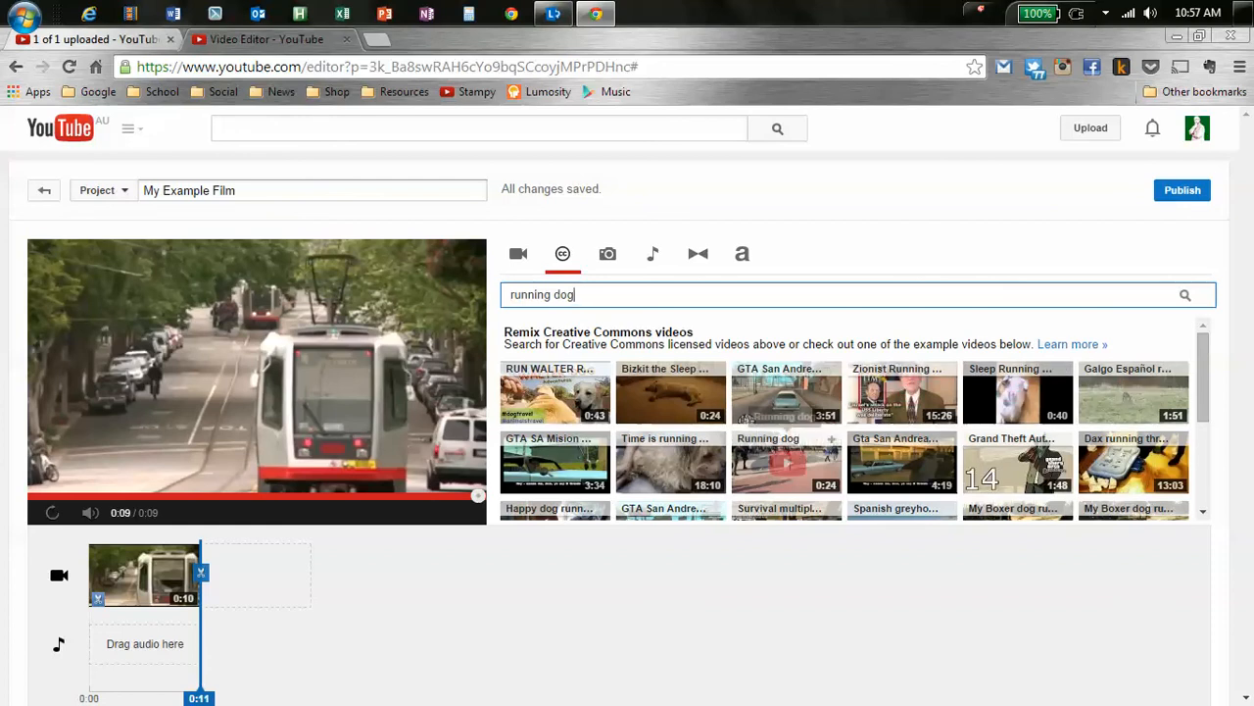
mouse_move(670, 462)
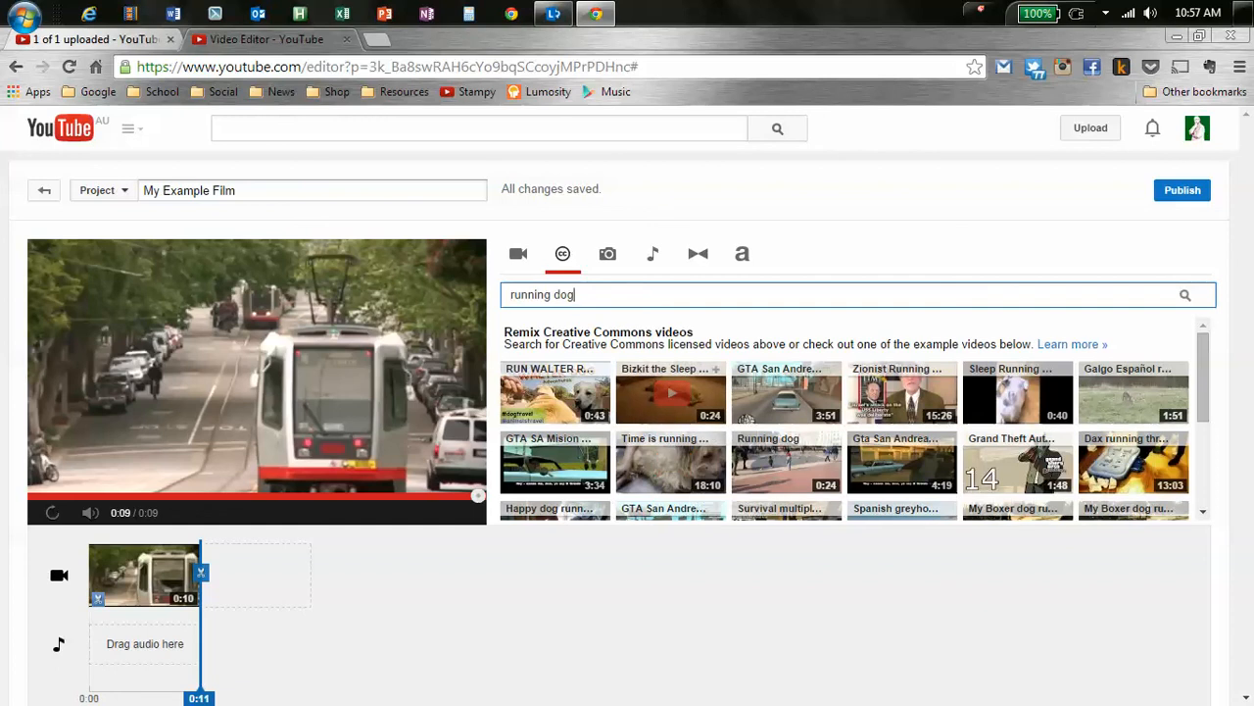
drag(670, 392, 256, 574)
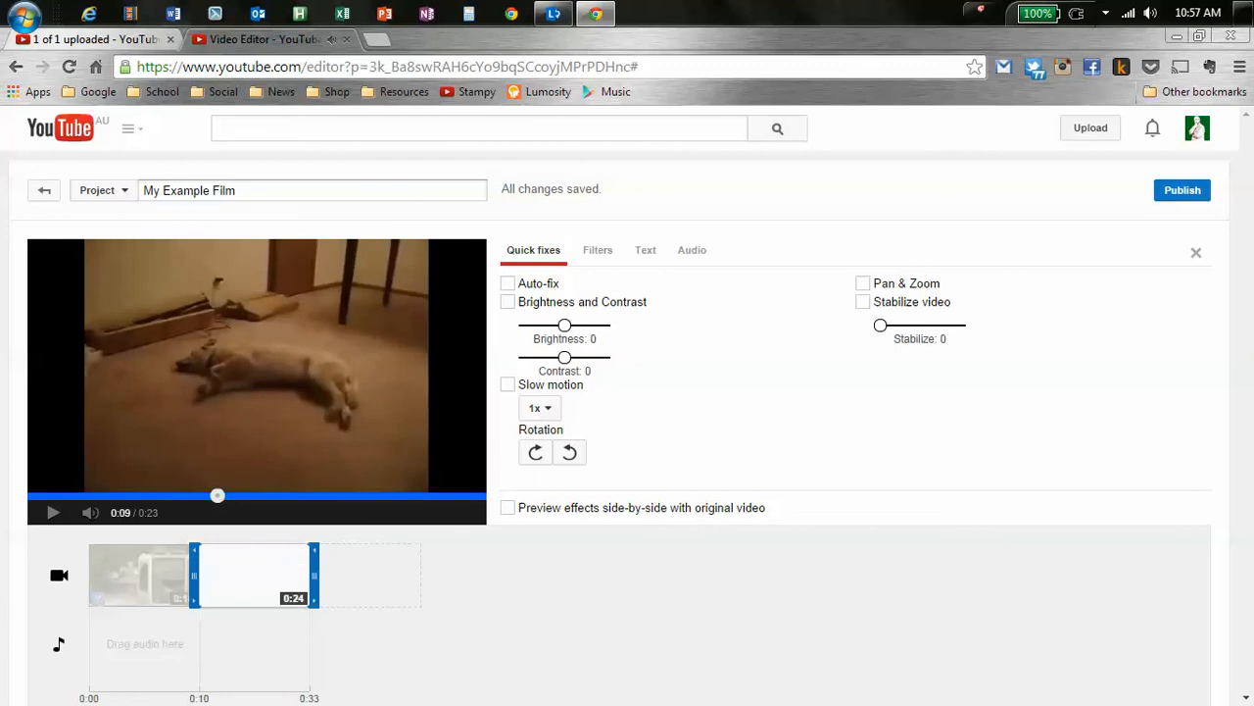
Trim the sleeping-dog clip to about 9 seconds and view its Filters choices.
drag(313, 575, 247, 575)
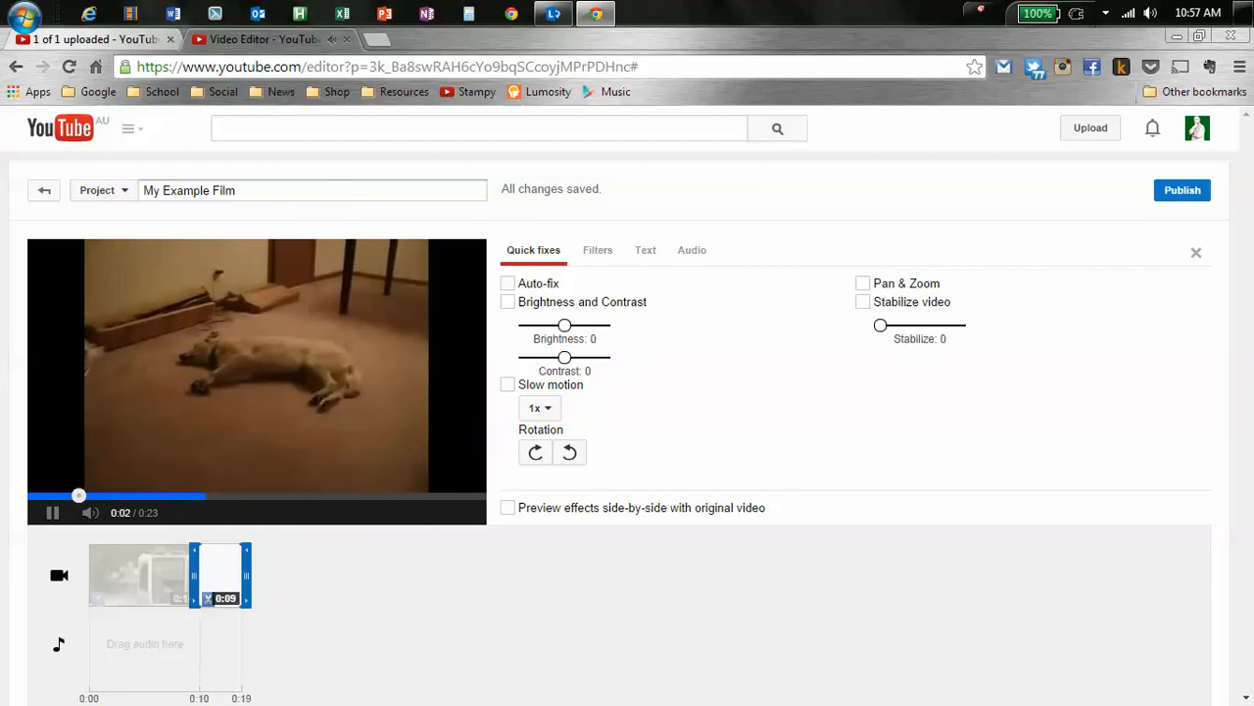
click(597, 250)
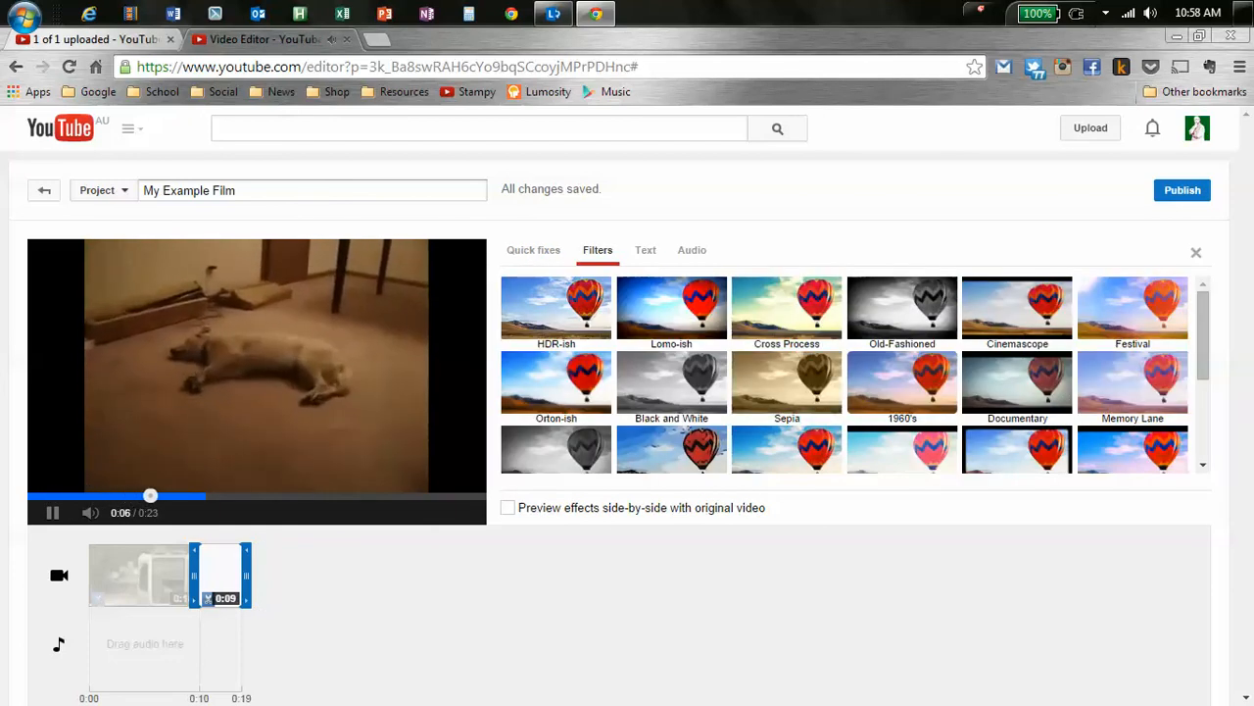
Review the sleeping-dog clip's Quick fixes and Filters panels.
click(533, 249)
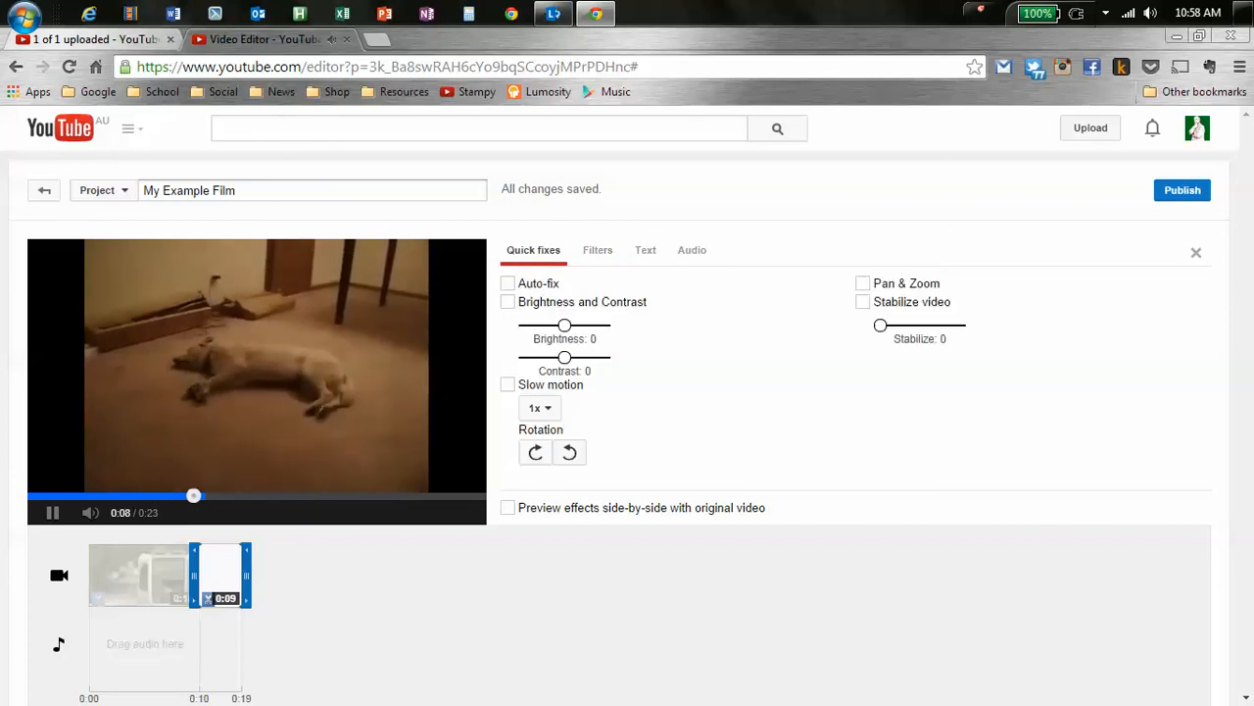
click(597, 250)
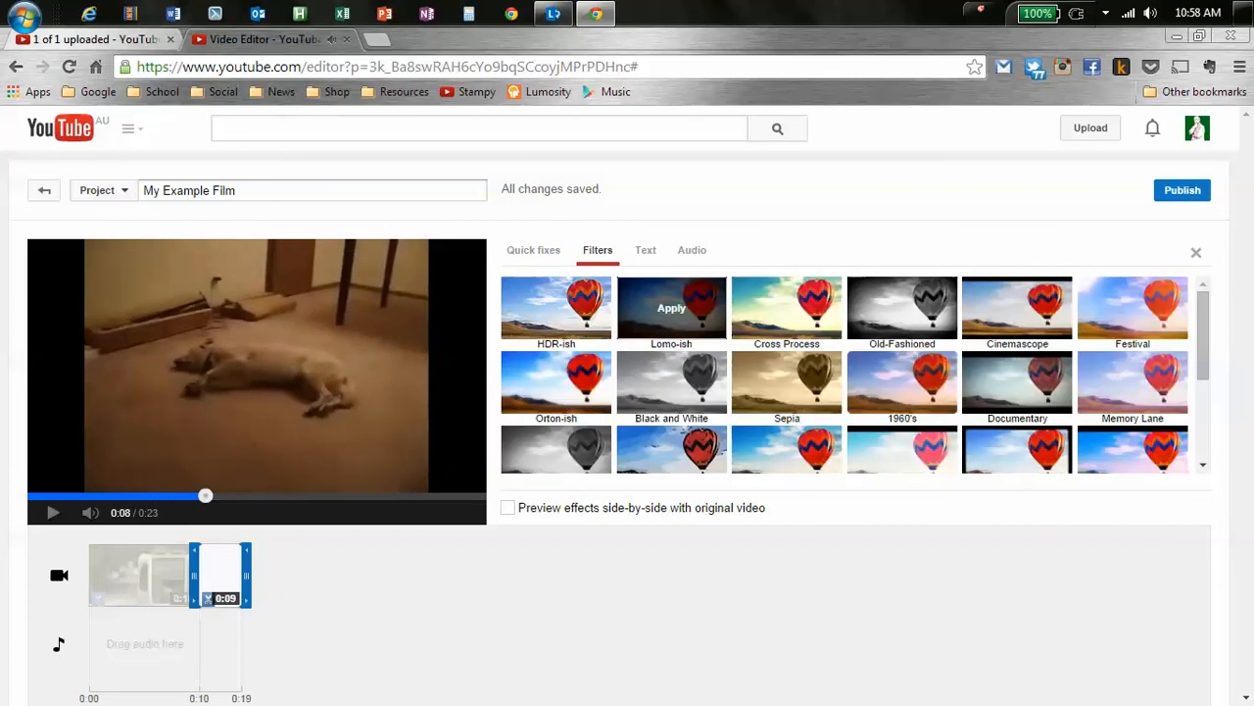
scroll(down, 3)
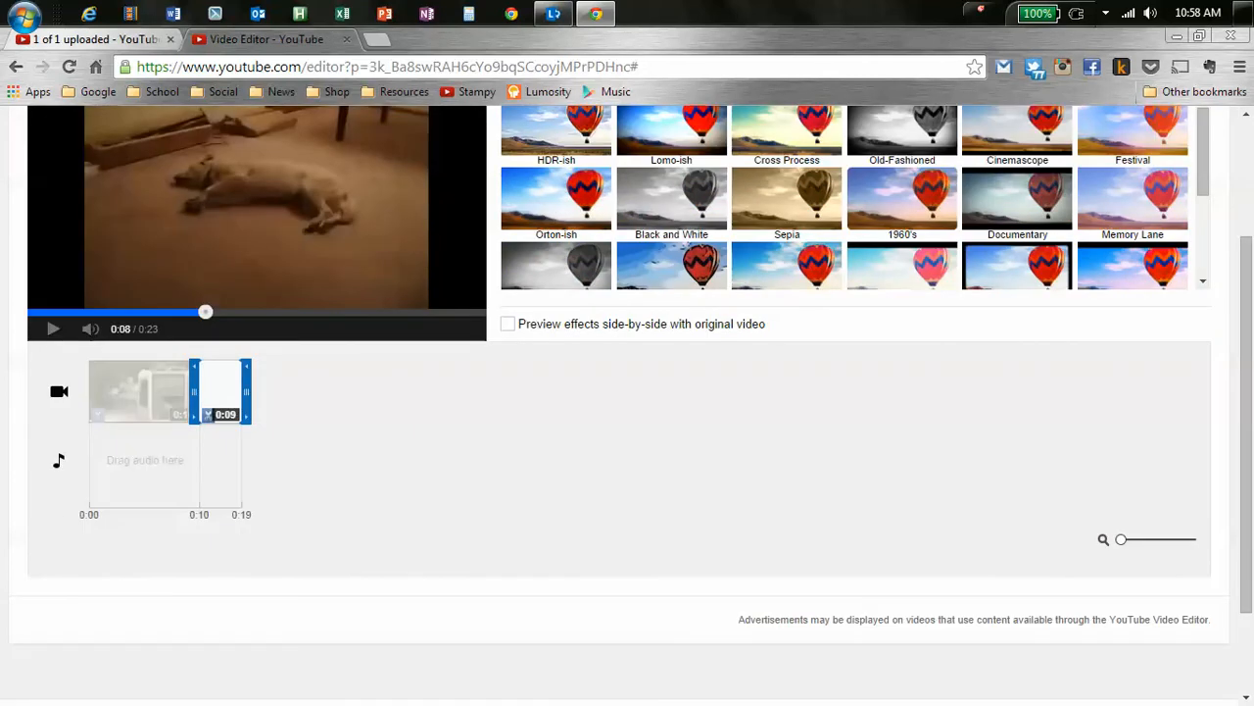
scroll(up, 3)
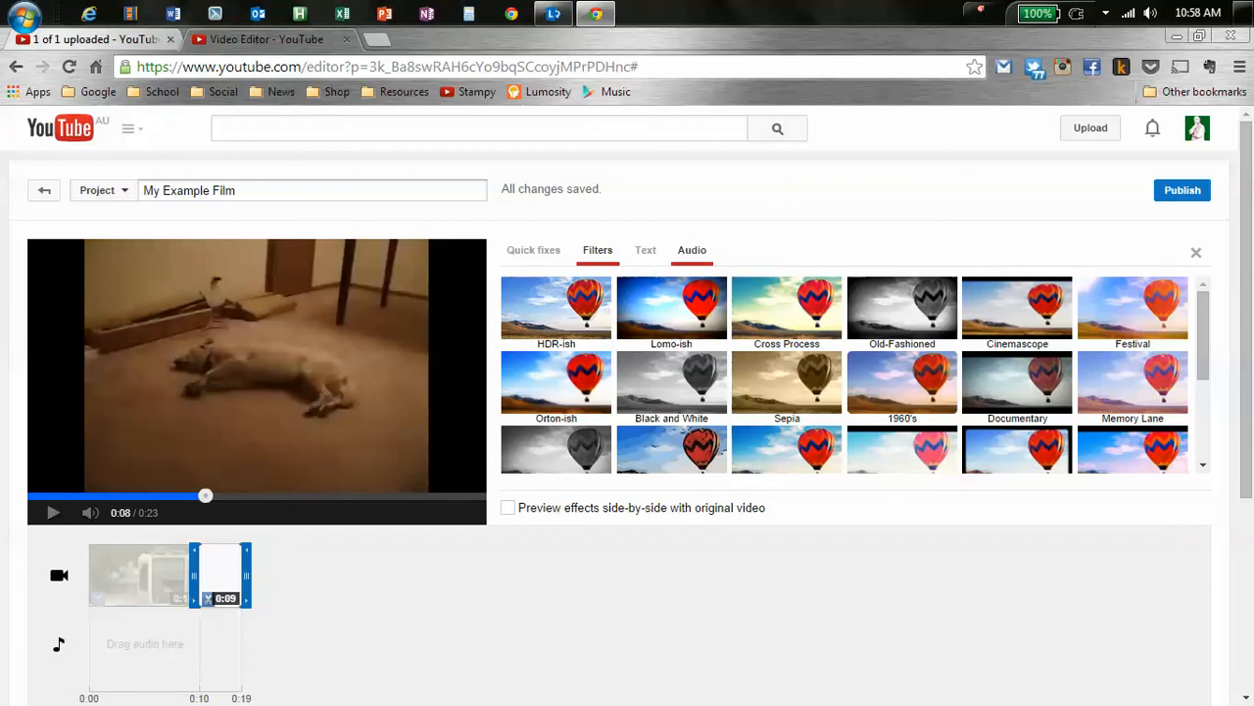
Inspect the dog clip's default volume, pan, bass and treble audio settings.
click(692, 250)
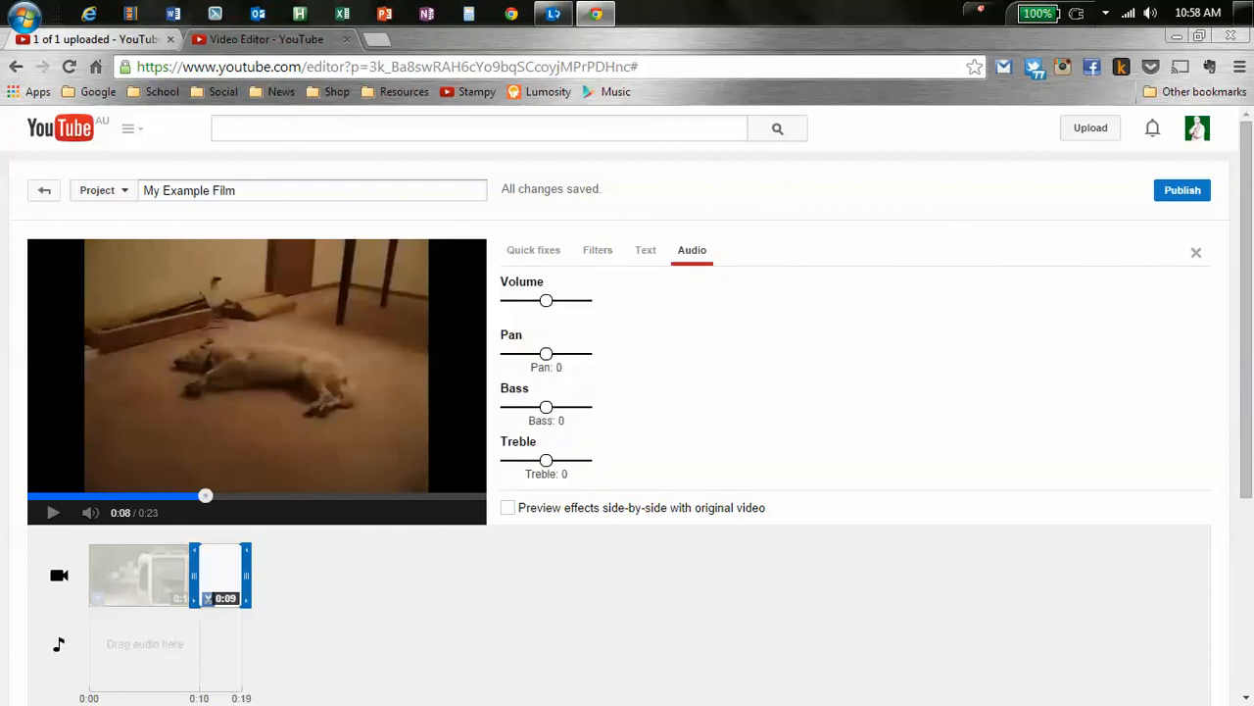
scroll(down, 3)
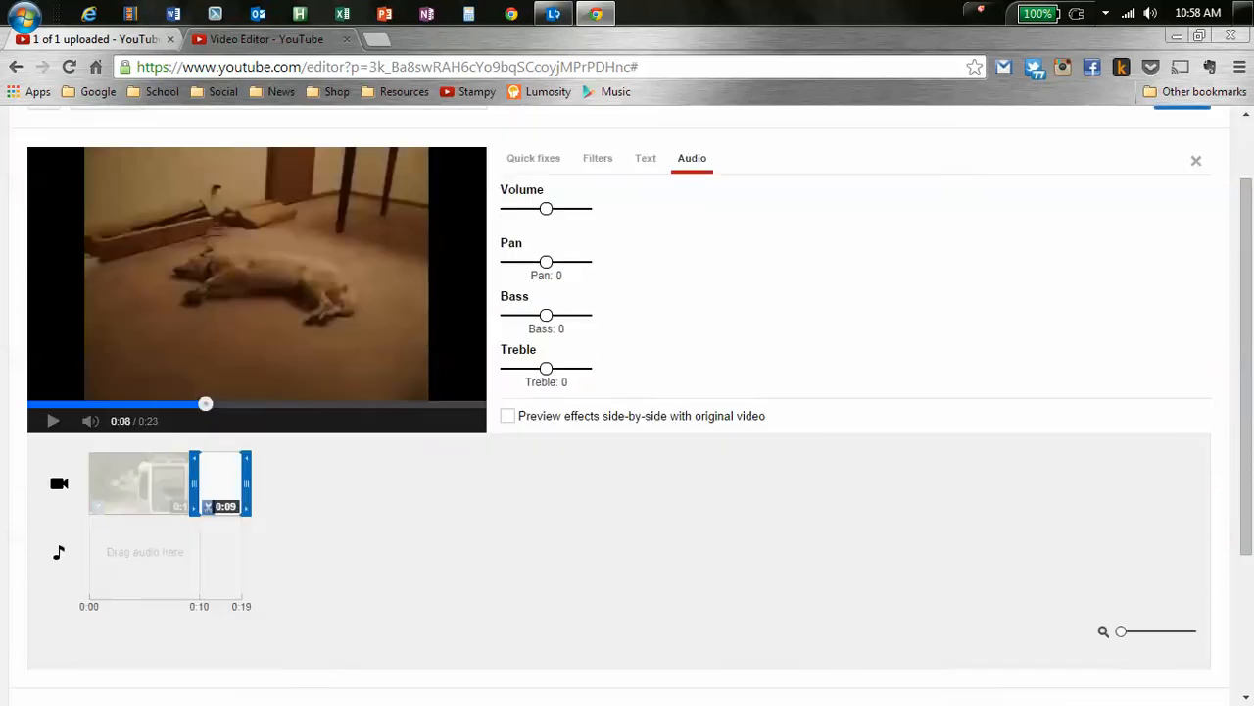
scroll(up, 3)
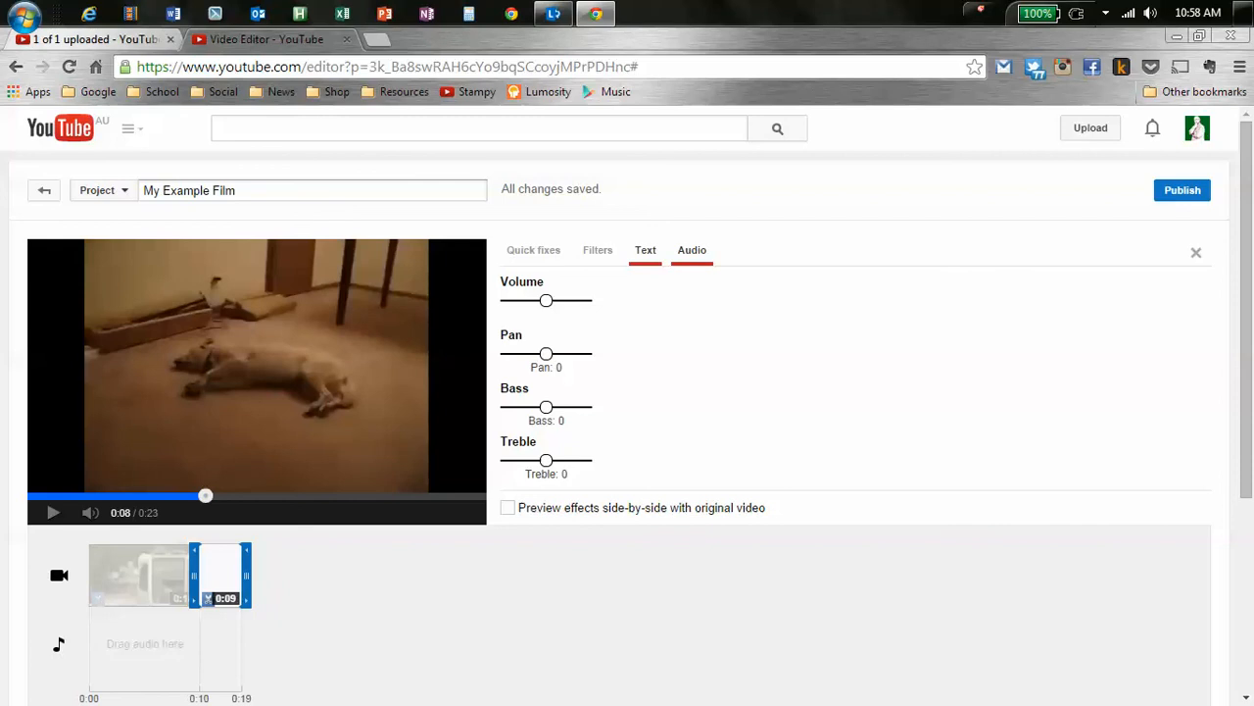